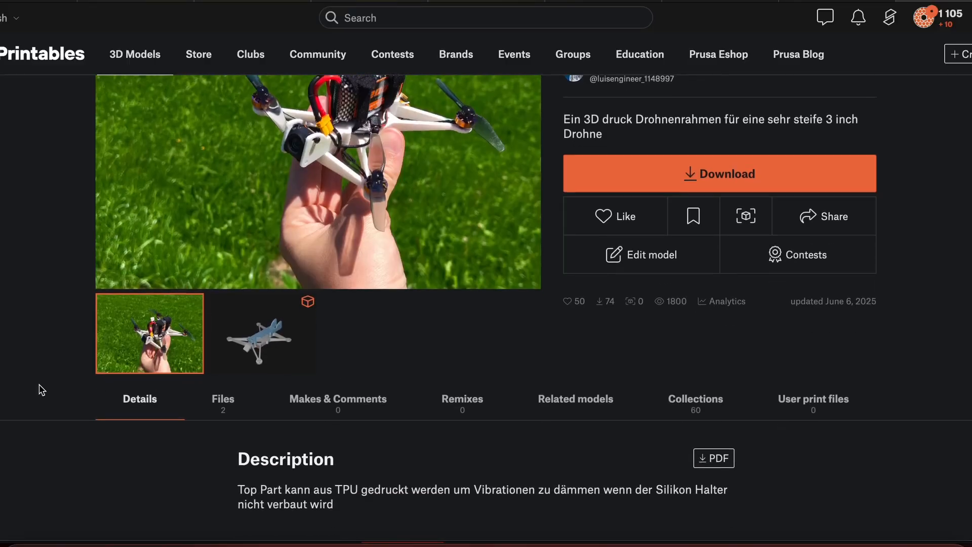
{"action": "scroll", "scroll_direction": "down", "scroll_amount": 3}
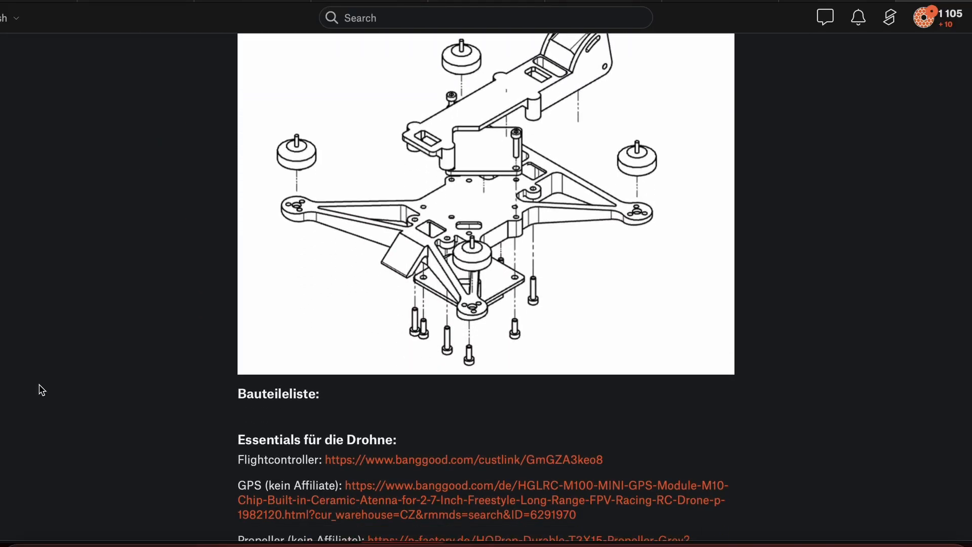